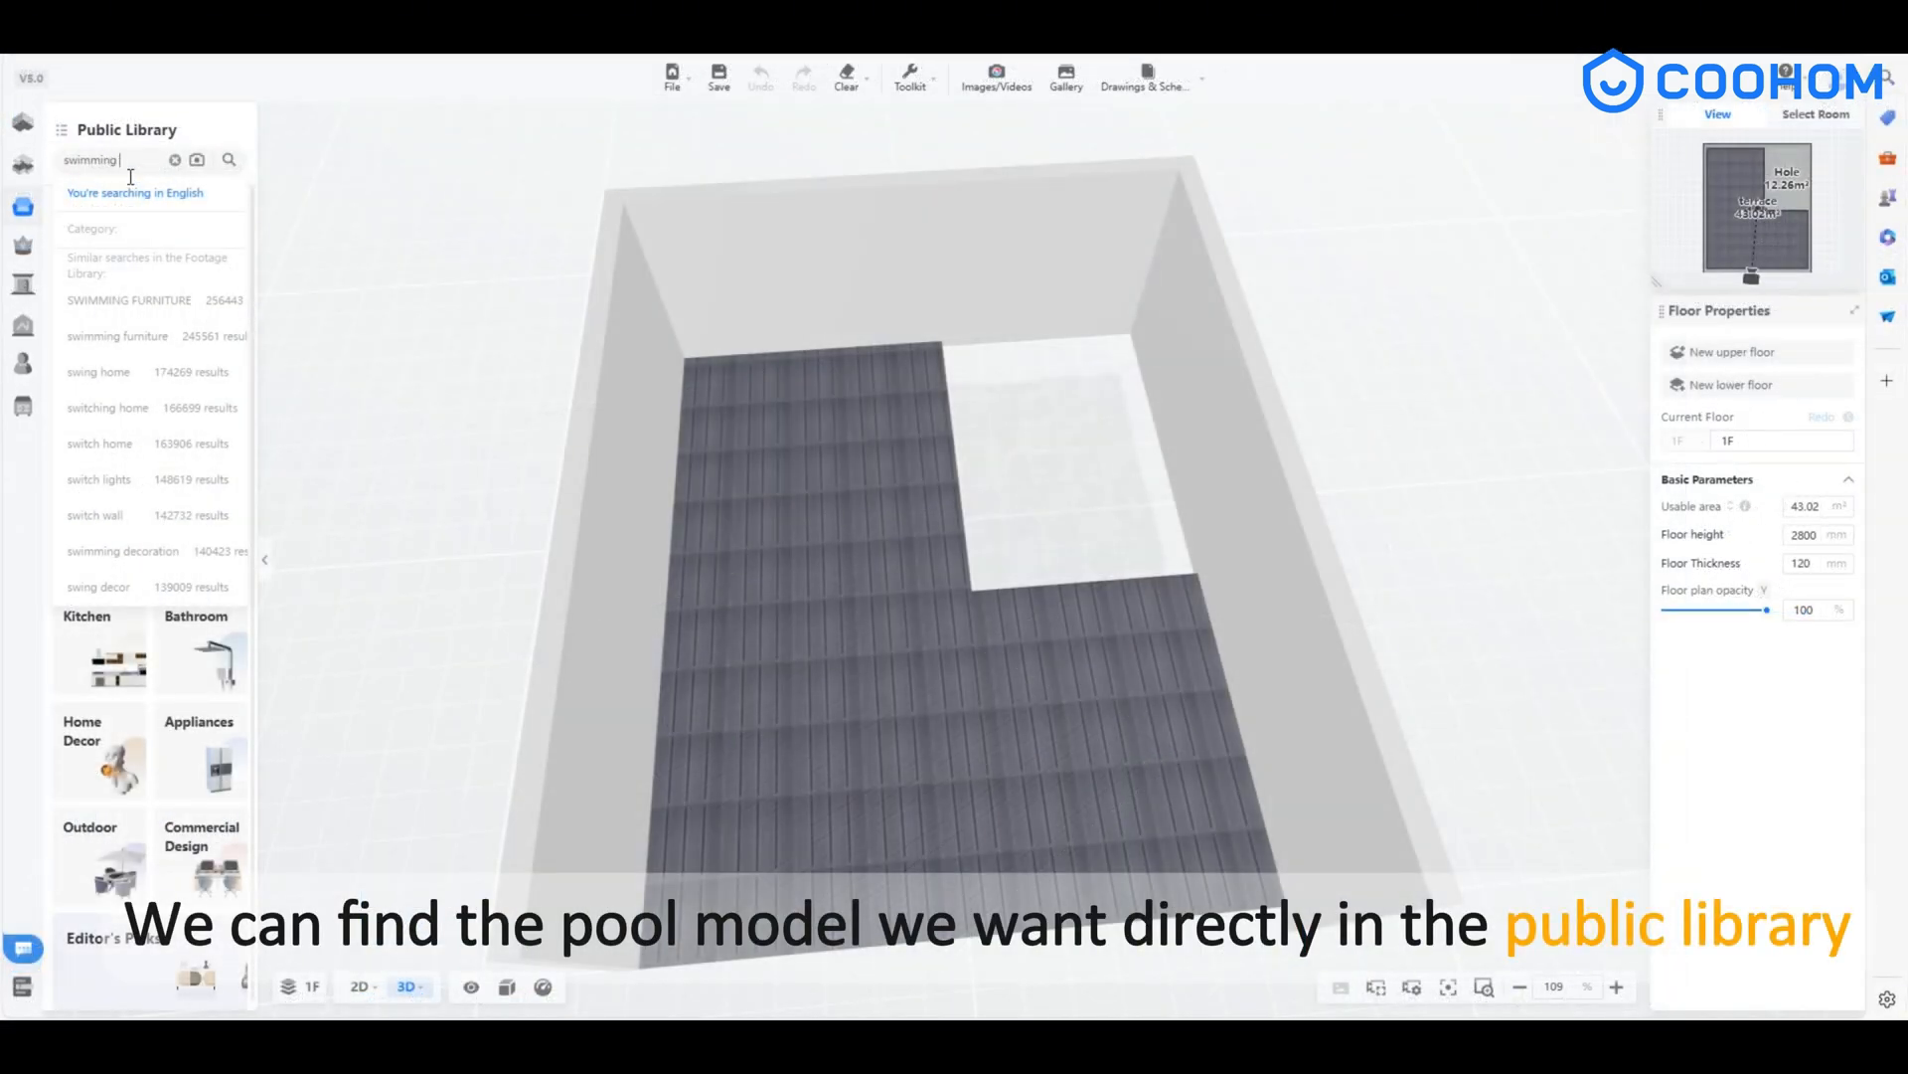
- Search the library for 'swimming' and drop the Terrace swimming pool model onto the floor
{"action": "left_click", "coordinate": [229, 159]}
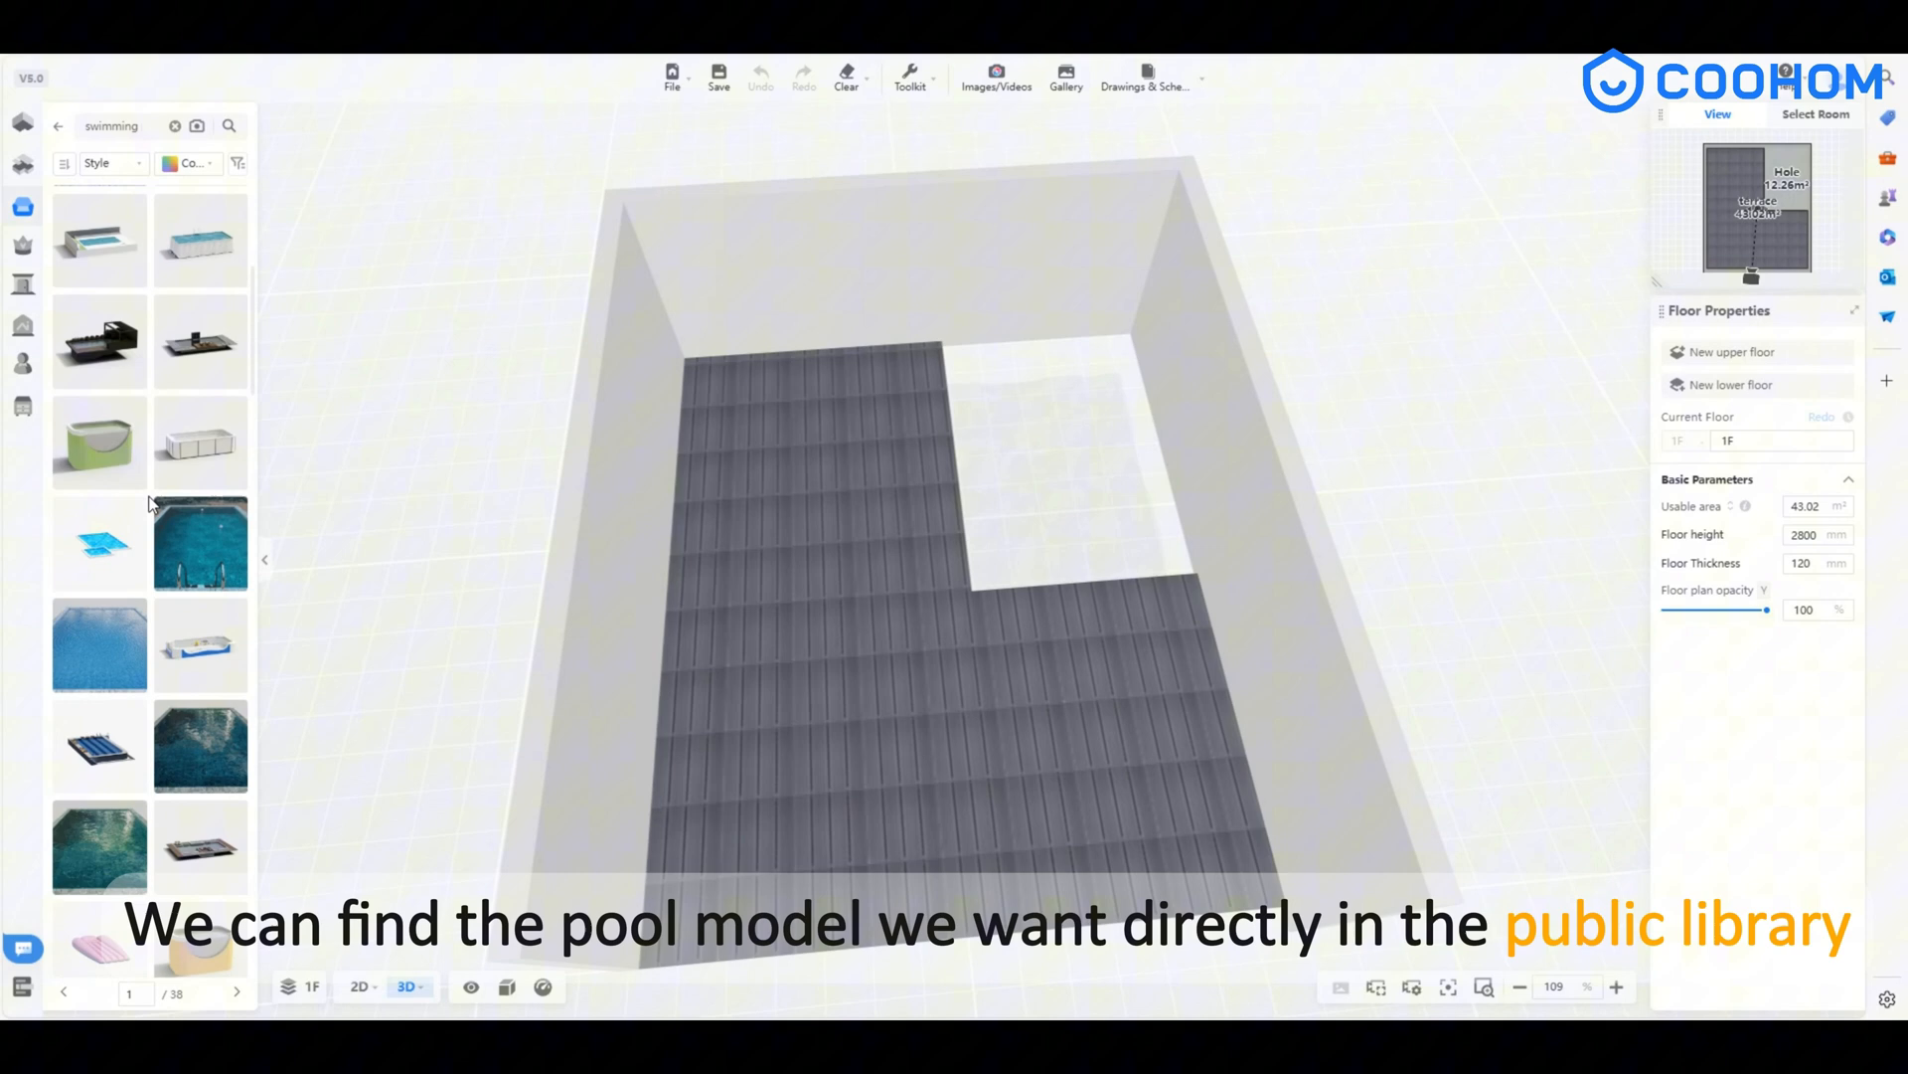
{"action": "scroll", "scroll_direction": "down", "scroll_amount": 3}
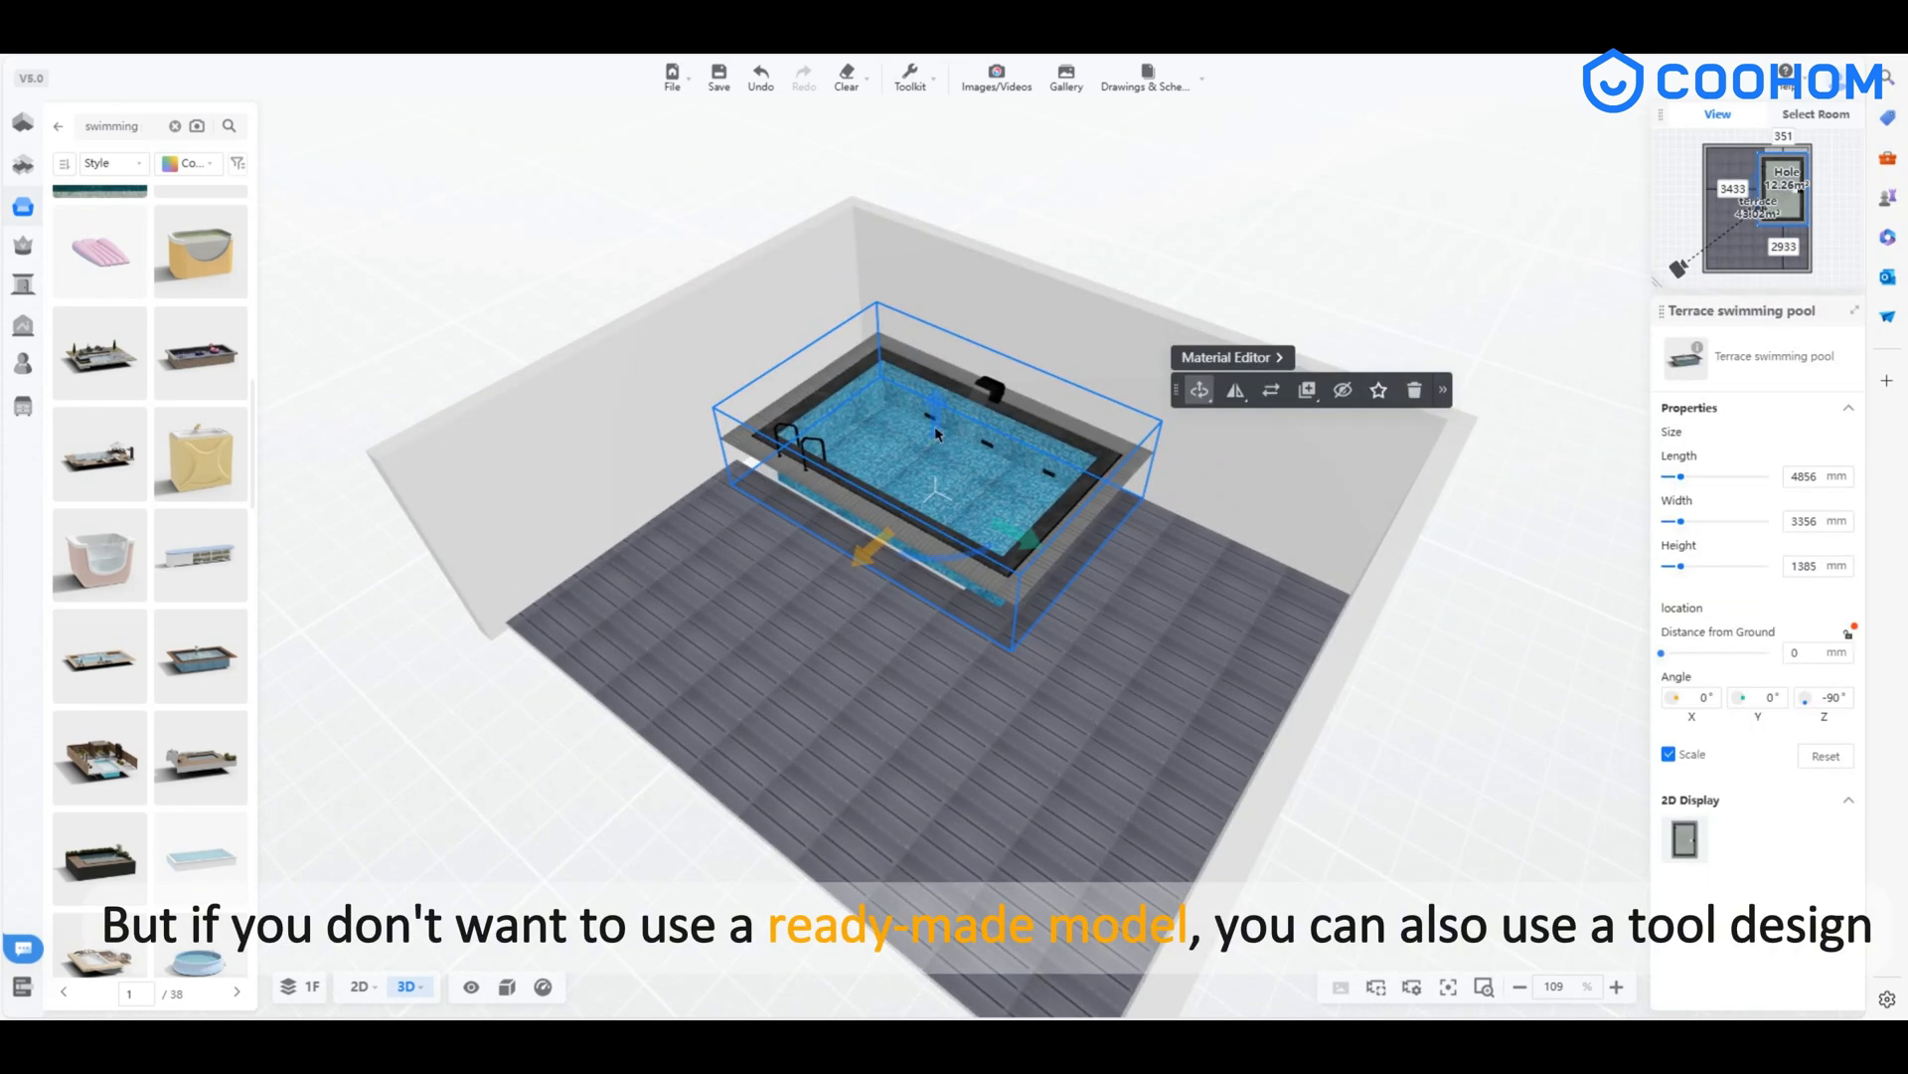
{"action": "left_click", "coordinate": [1449, 302]}
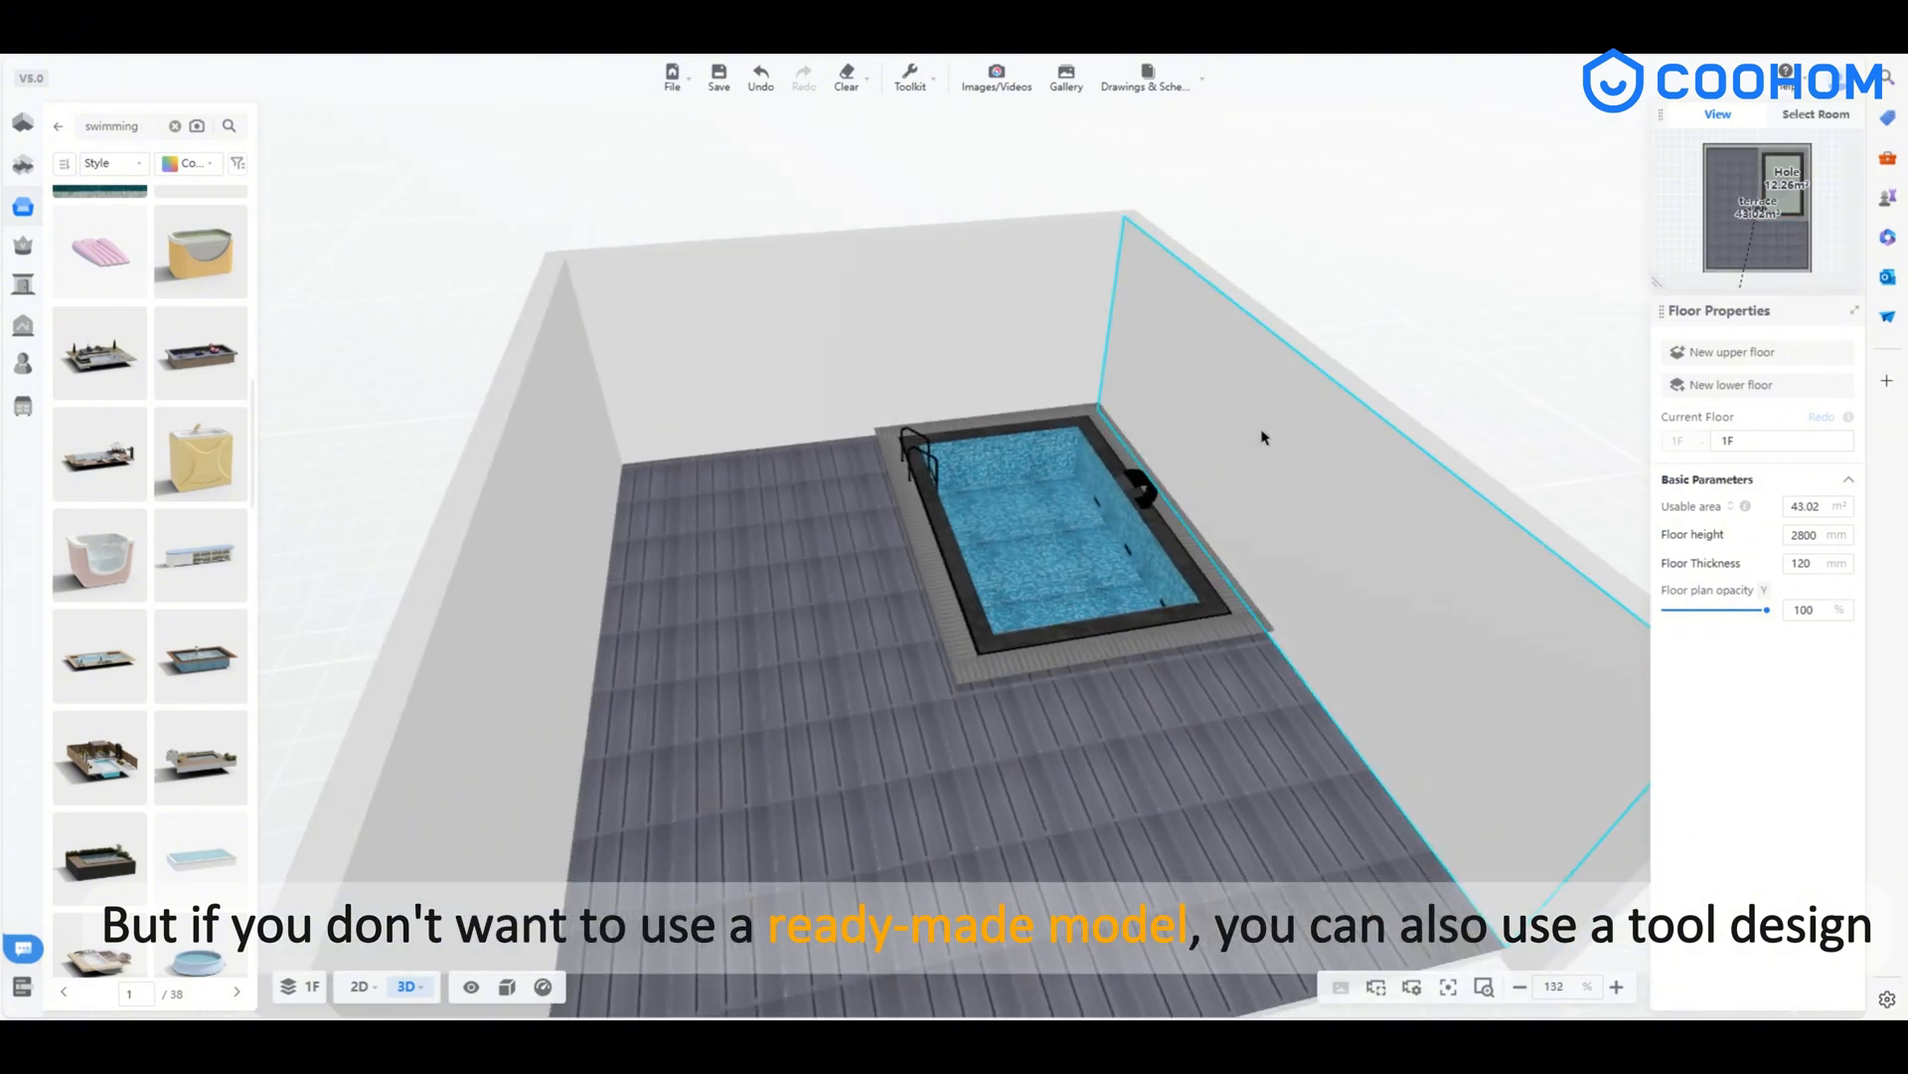
{"action": "left_click", "coordinate": [356, 986]}
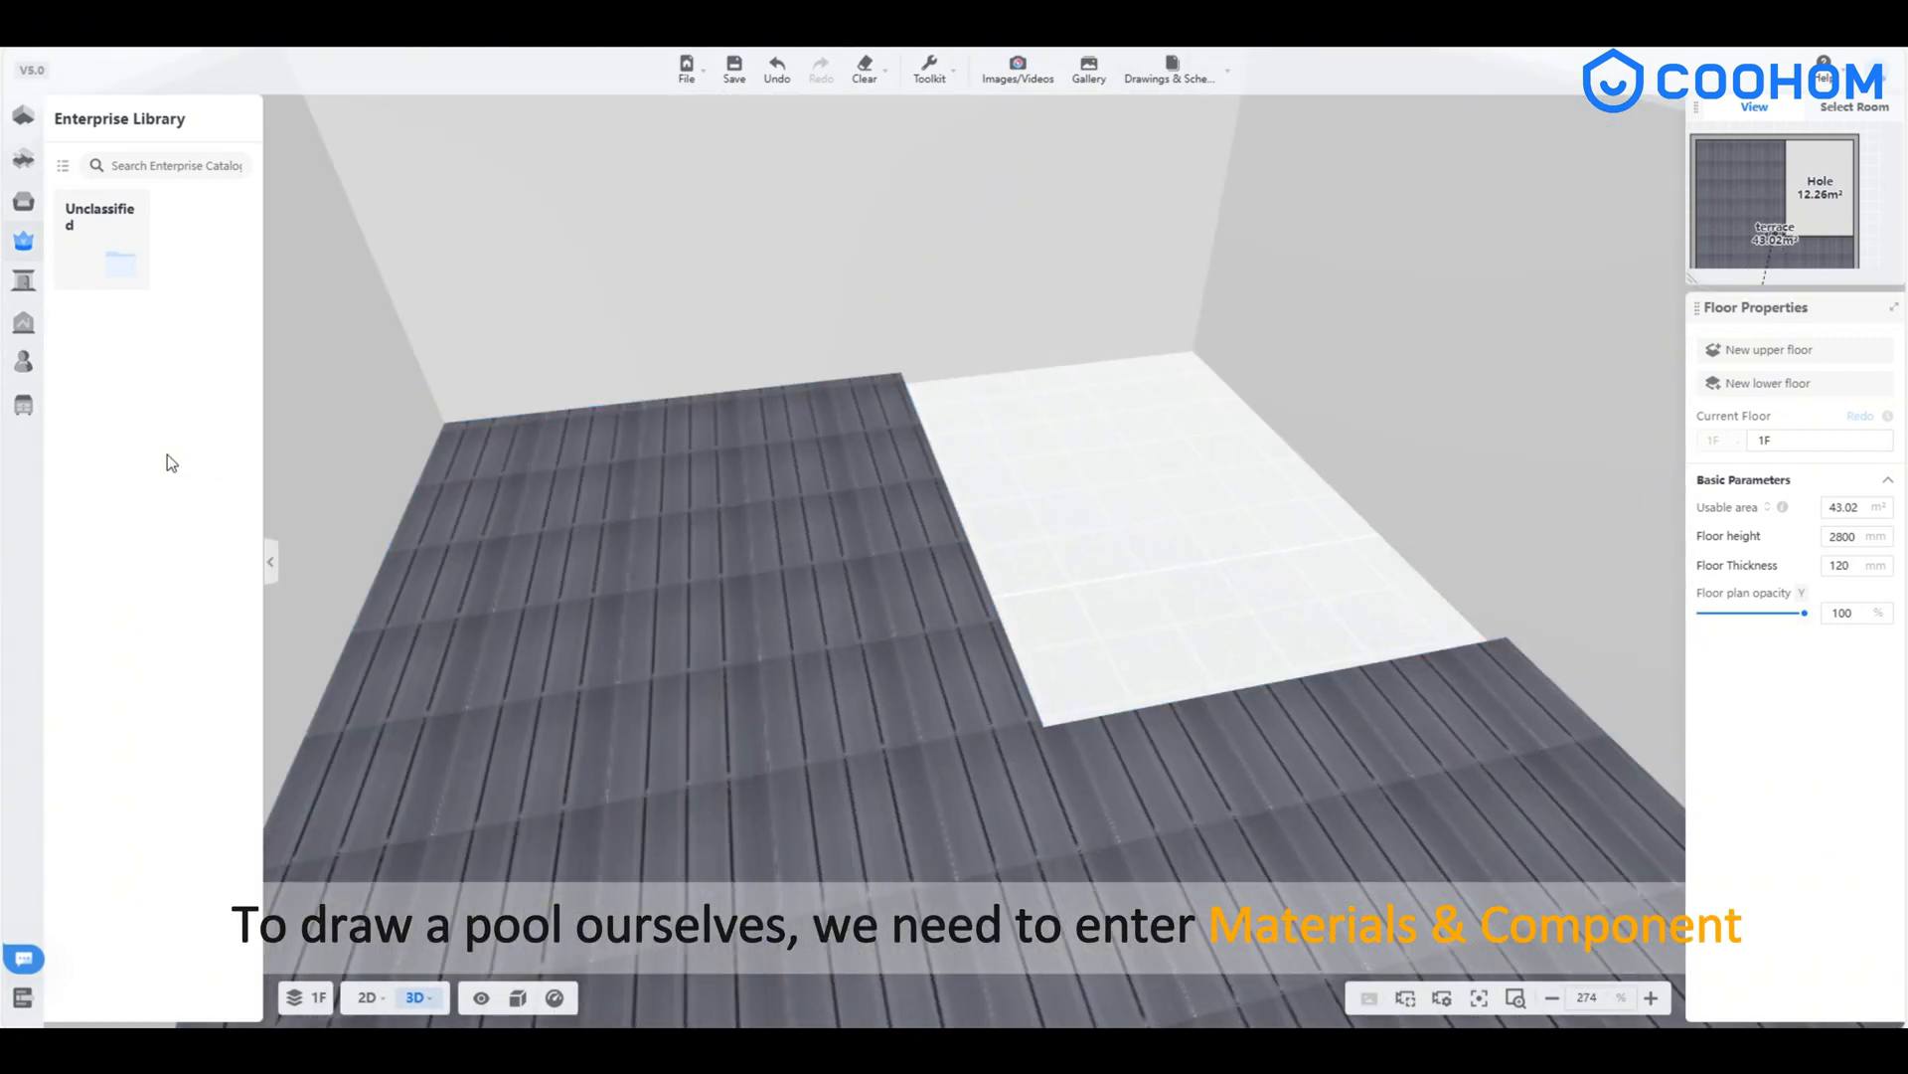
- Open the Materials & Component editor showing the decking floor and empty hole
{"action": "left_click", "coordinate": [733, 67]}
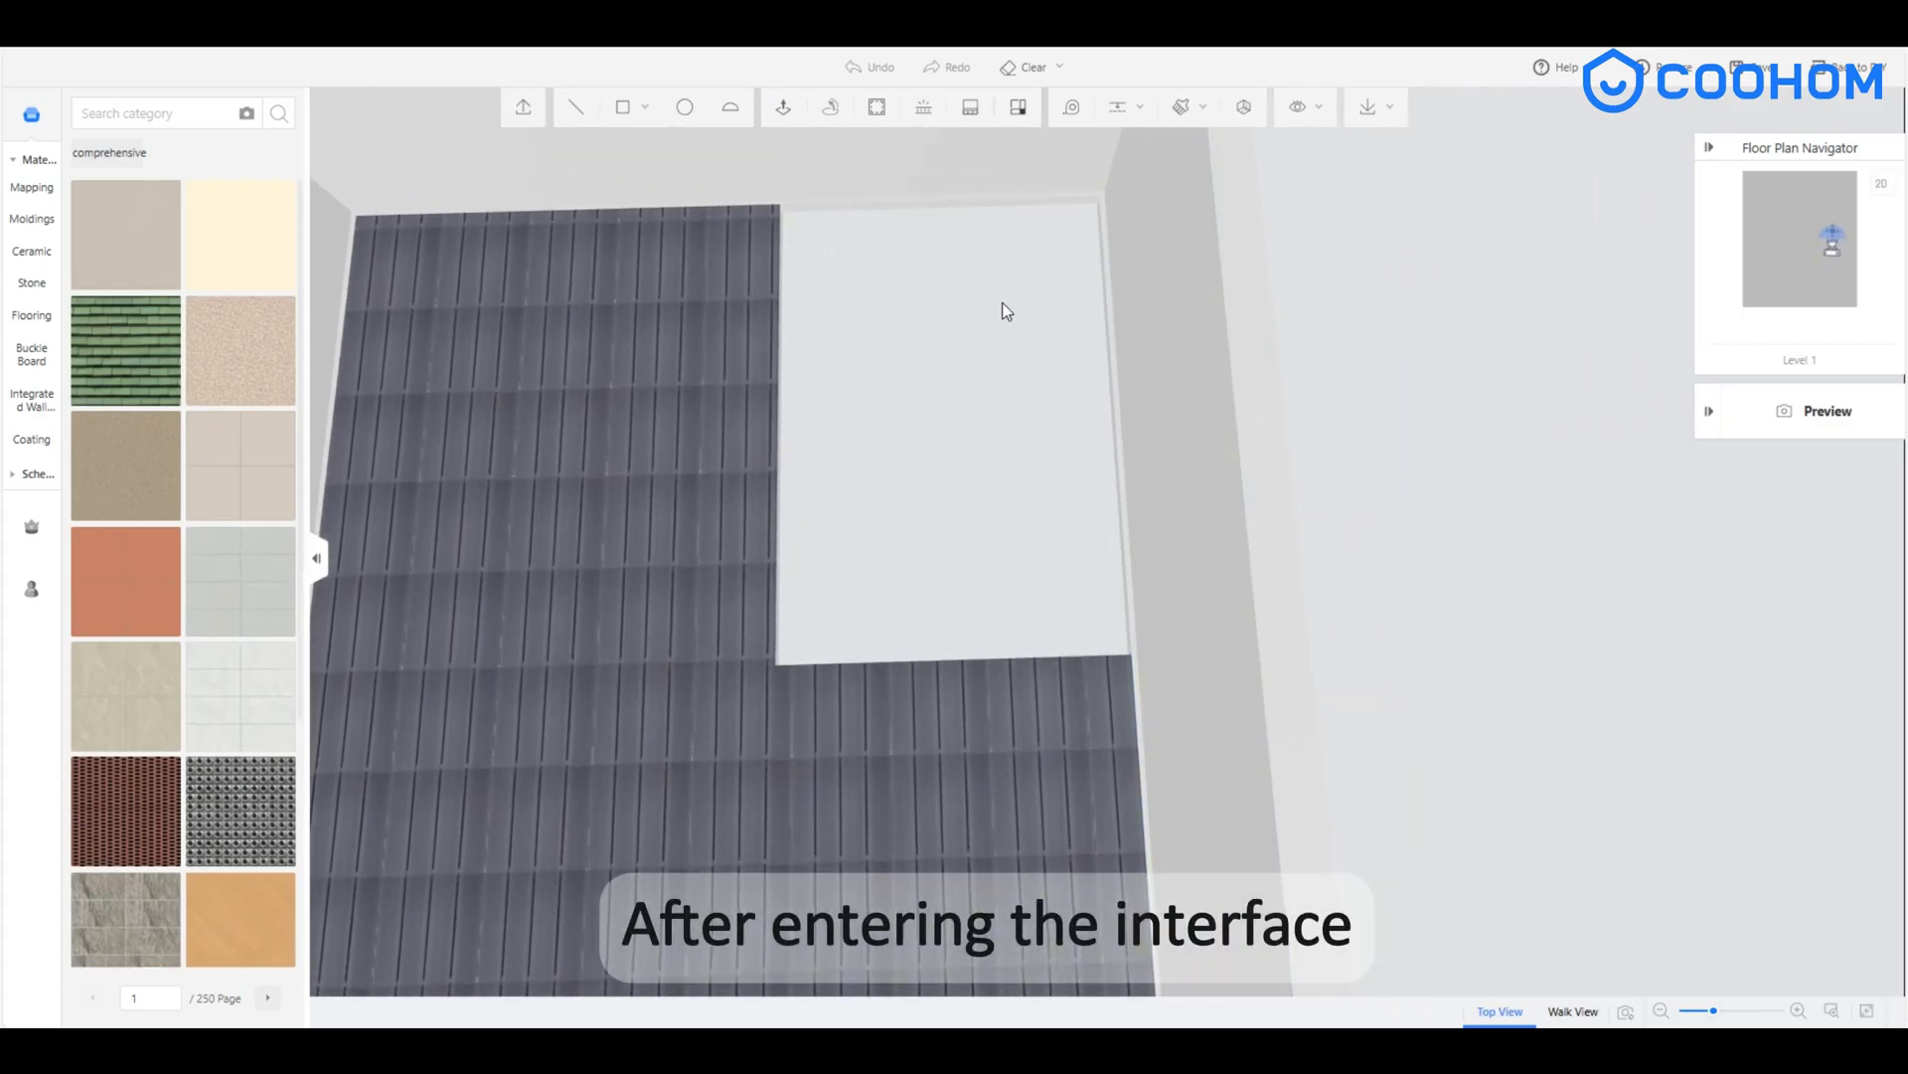
- Select the rectangular hole area and lower it into a recessed basin
{"action": "left_click", "coordinate": [620, 108]}
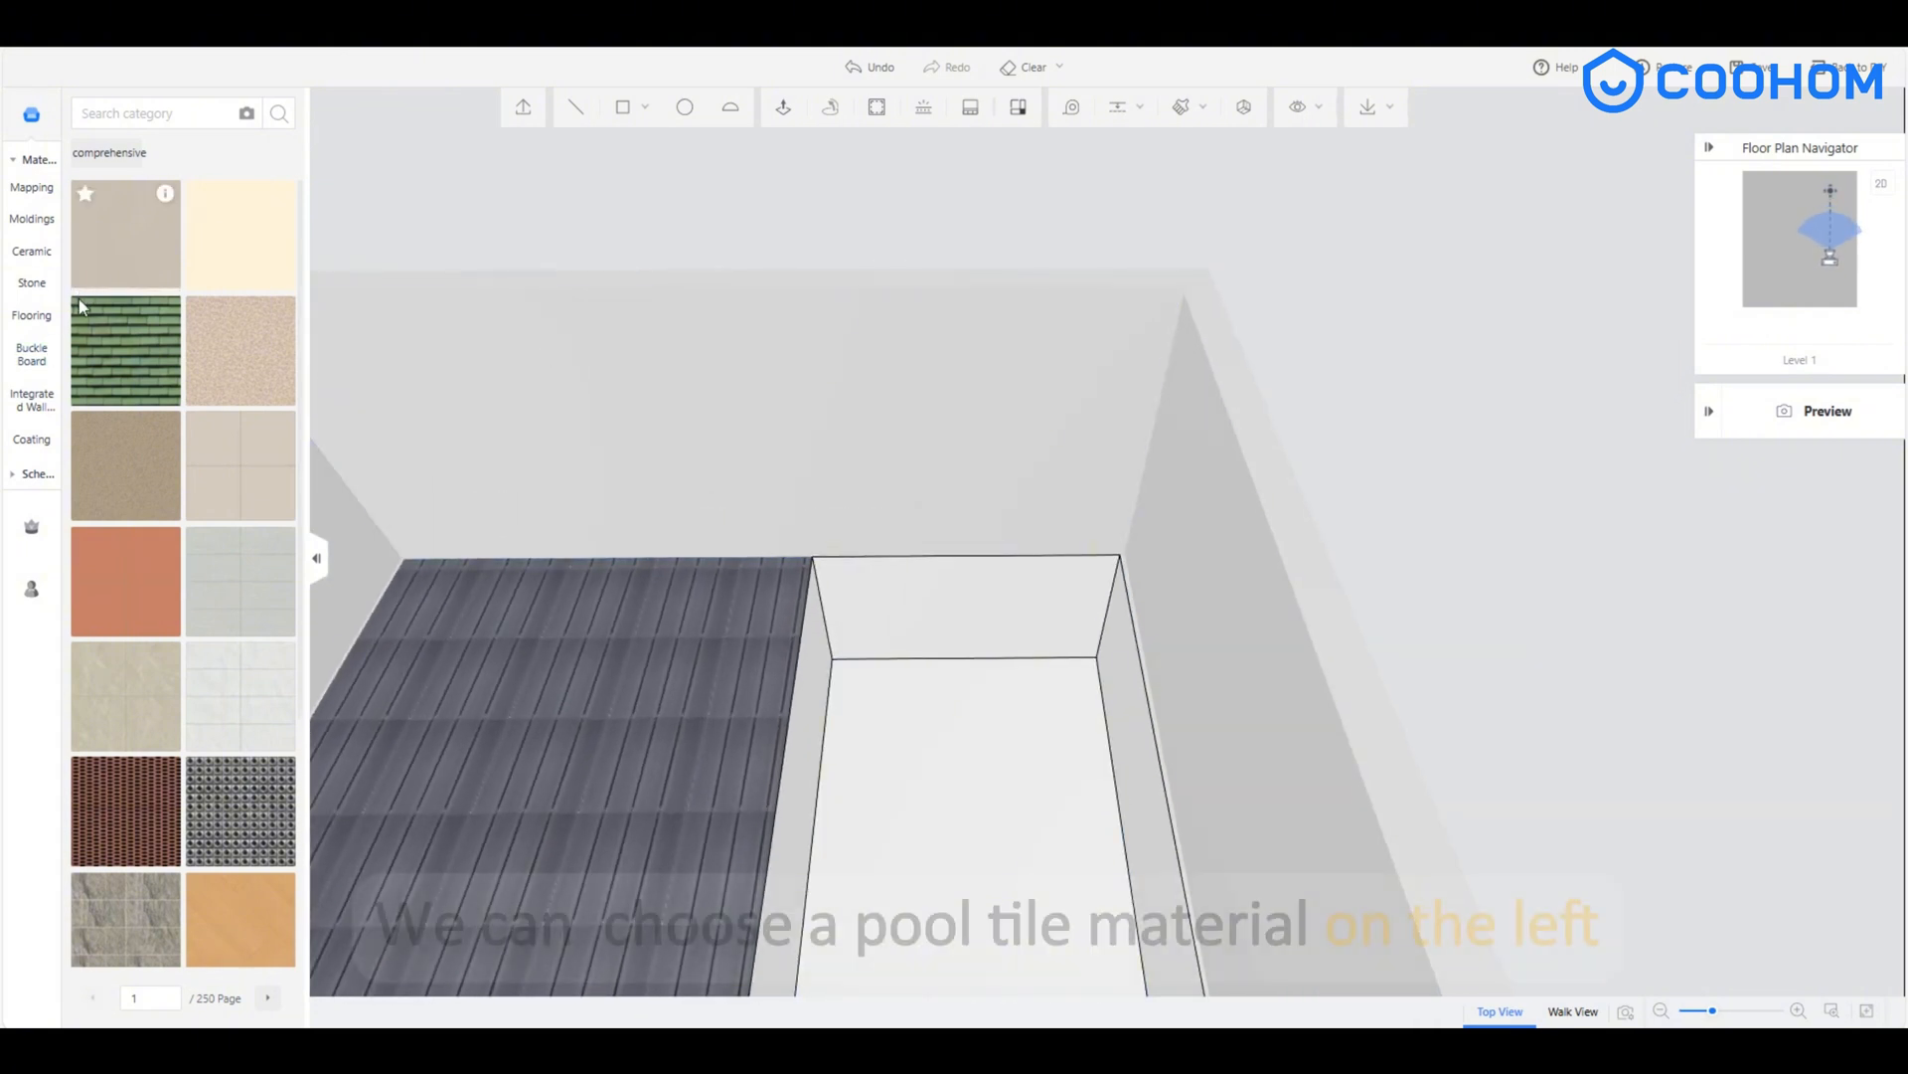
- Apply a blue Stone tile material to the pool surfaces and exit the editor
{"action": "left_click", "coordinate": [32, 282]}
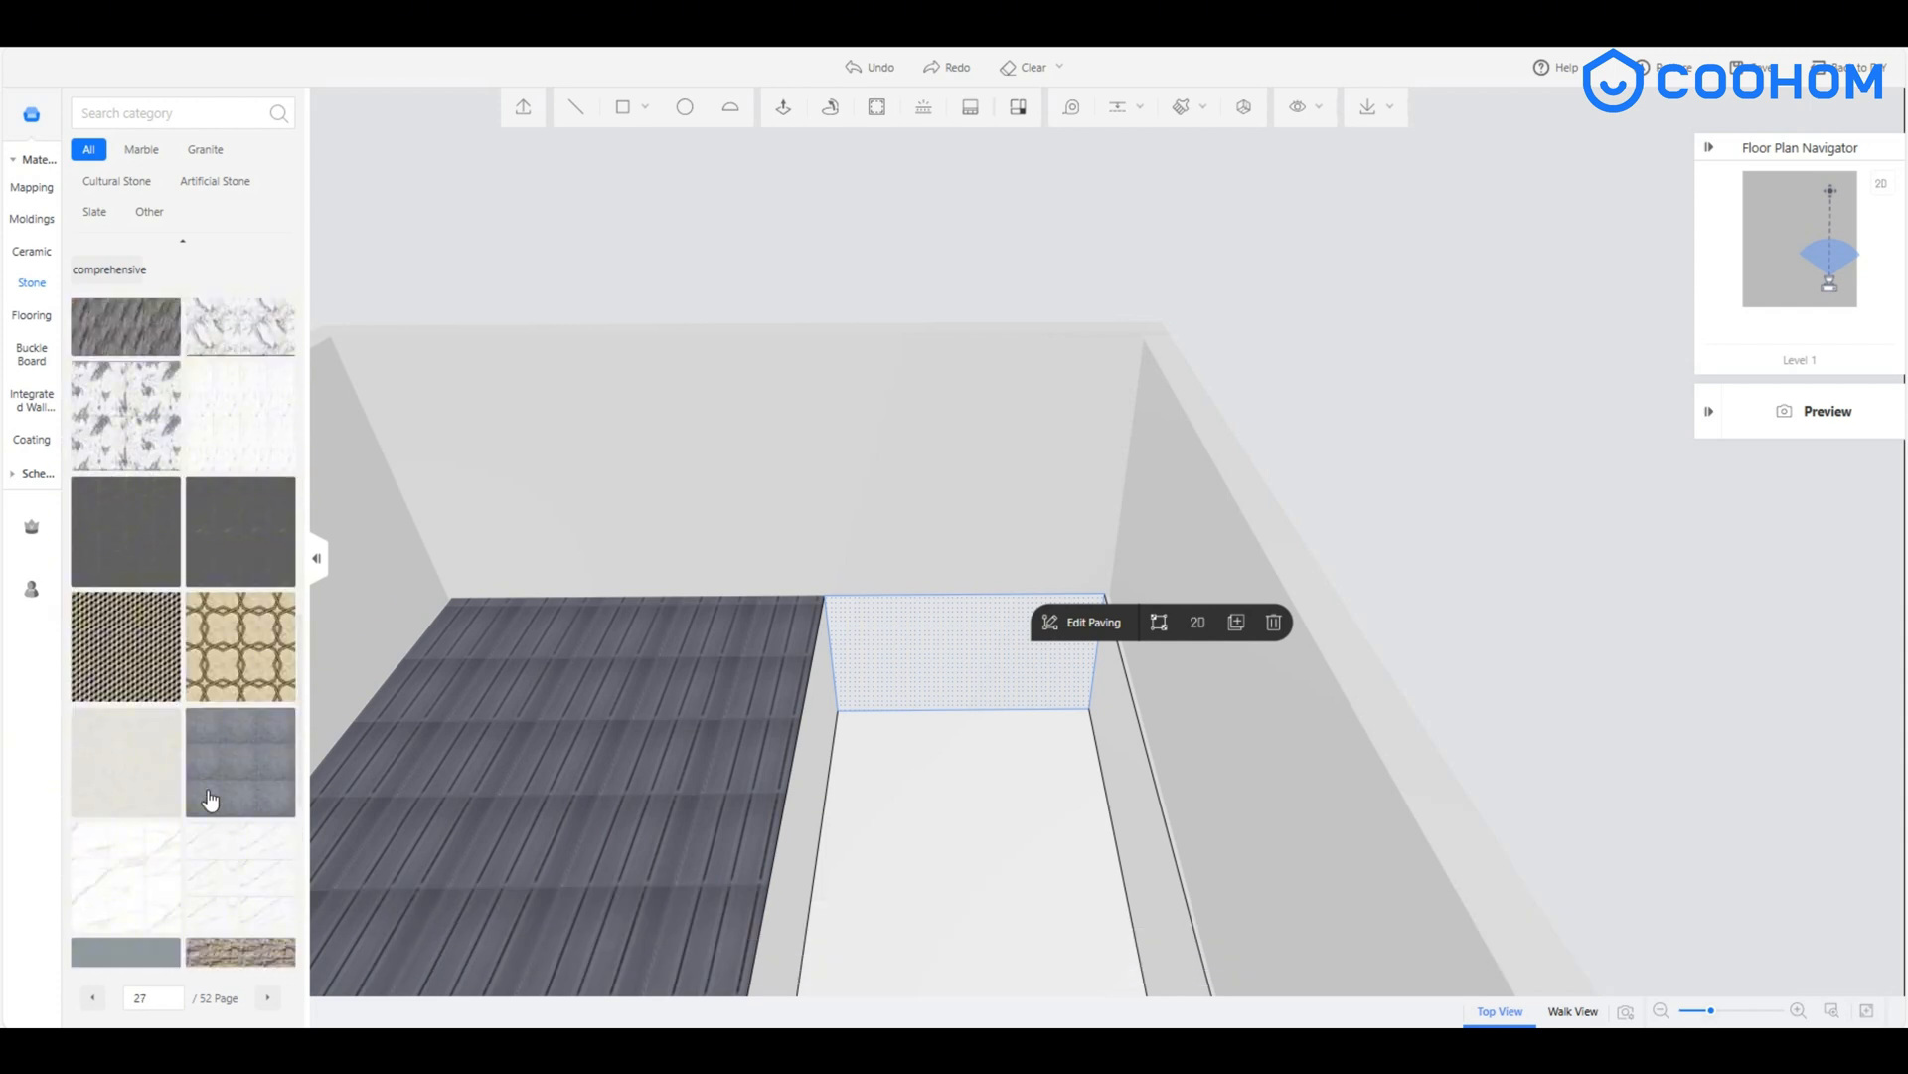
{"action": "left_click", "coordinate": [266, 997]}
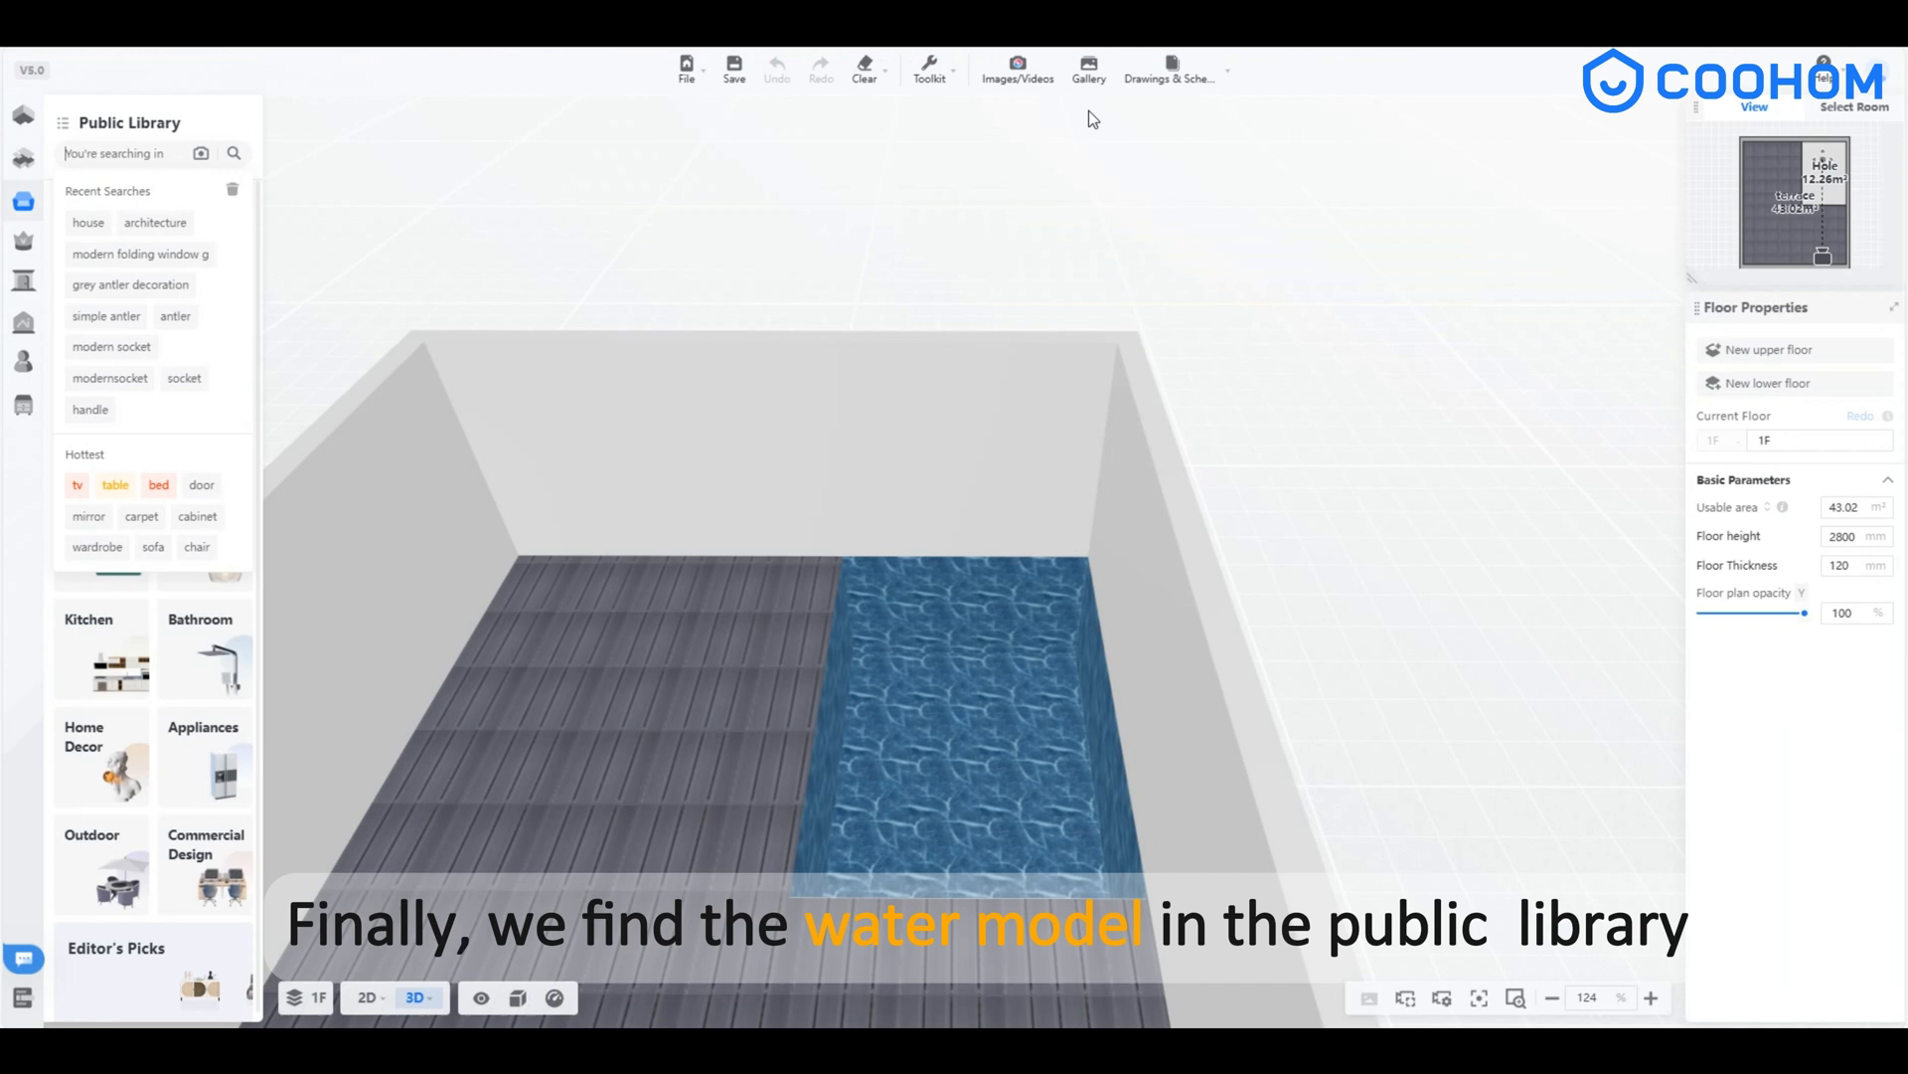
- Search 'Swimming' and place the Swimming Pool 003 water model in the basin
{"action": "type", "text": "Swimming"}
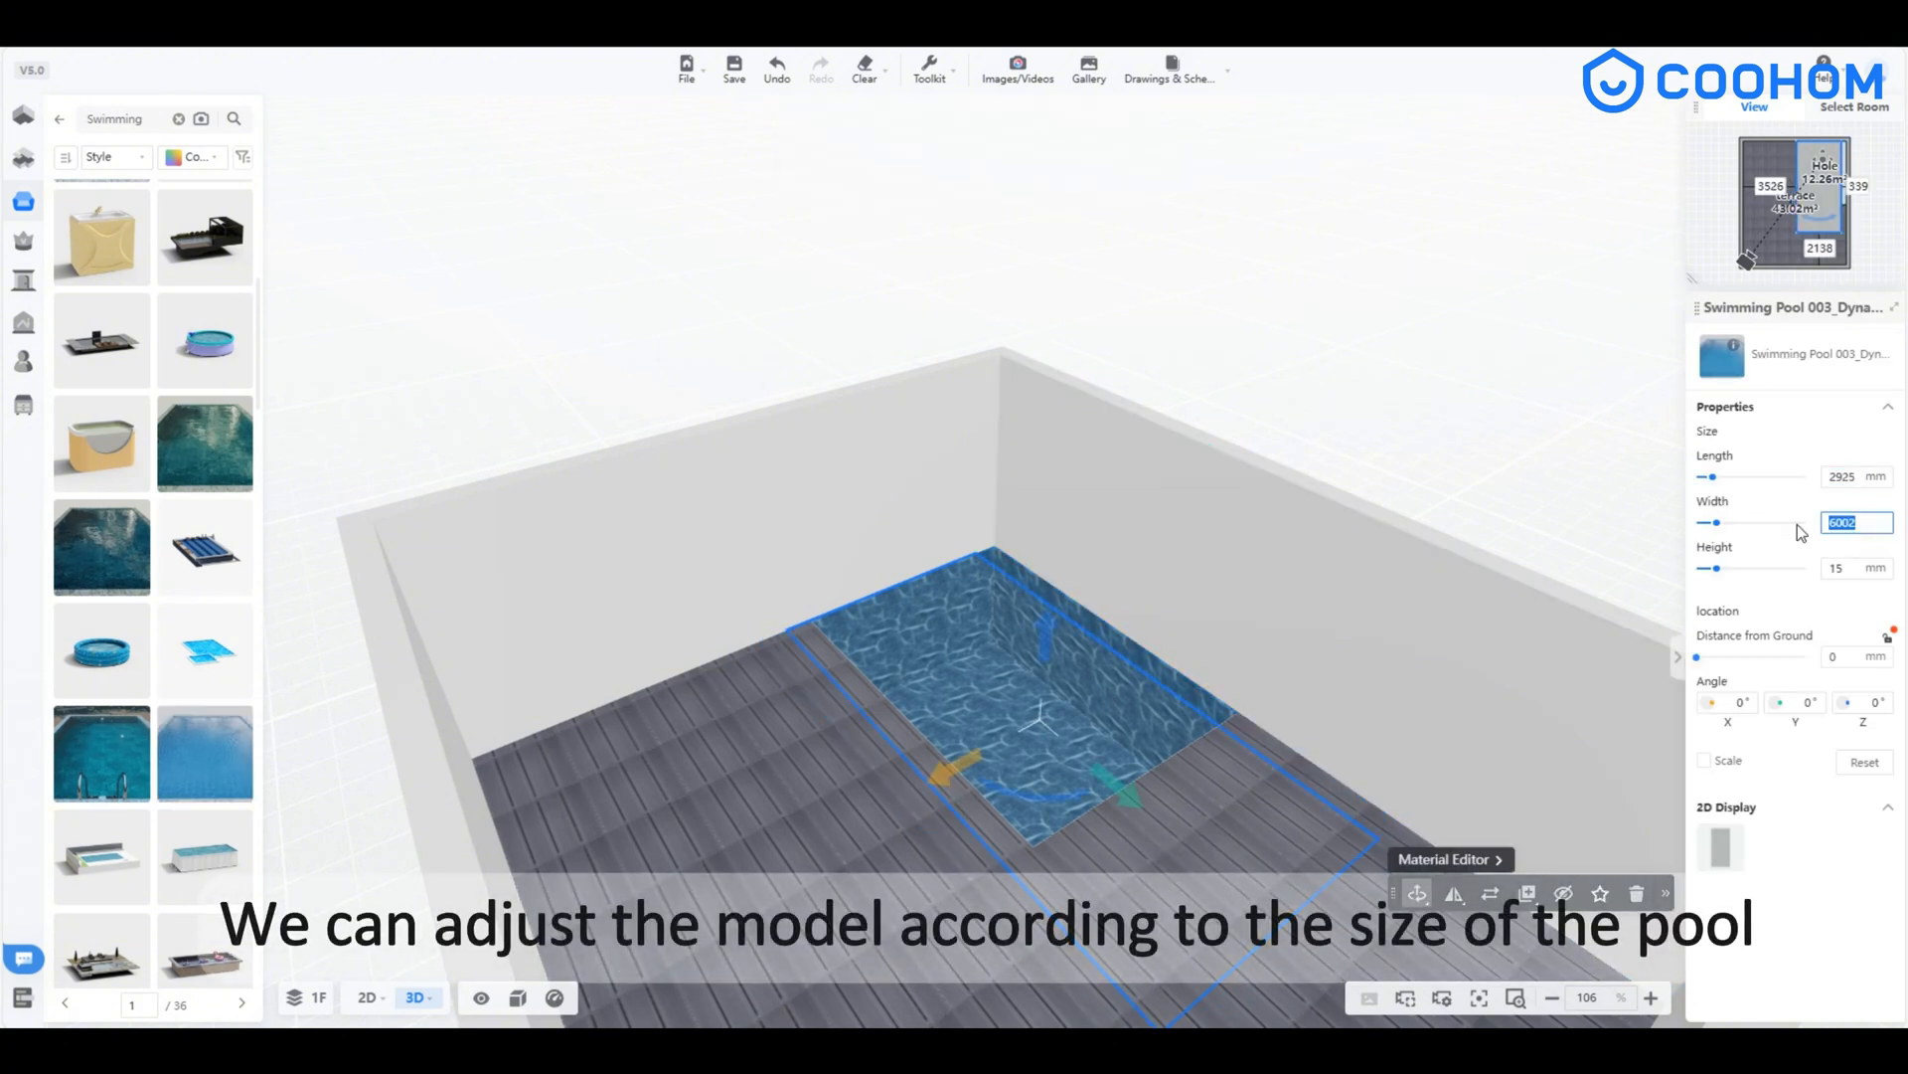
- Set the water model width to 4189 mm and height to 1200 mm
{"action": "type", "text": "4189"}
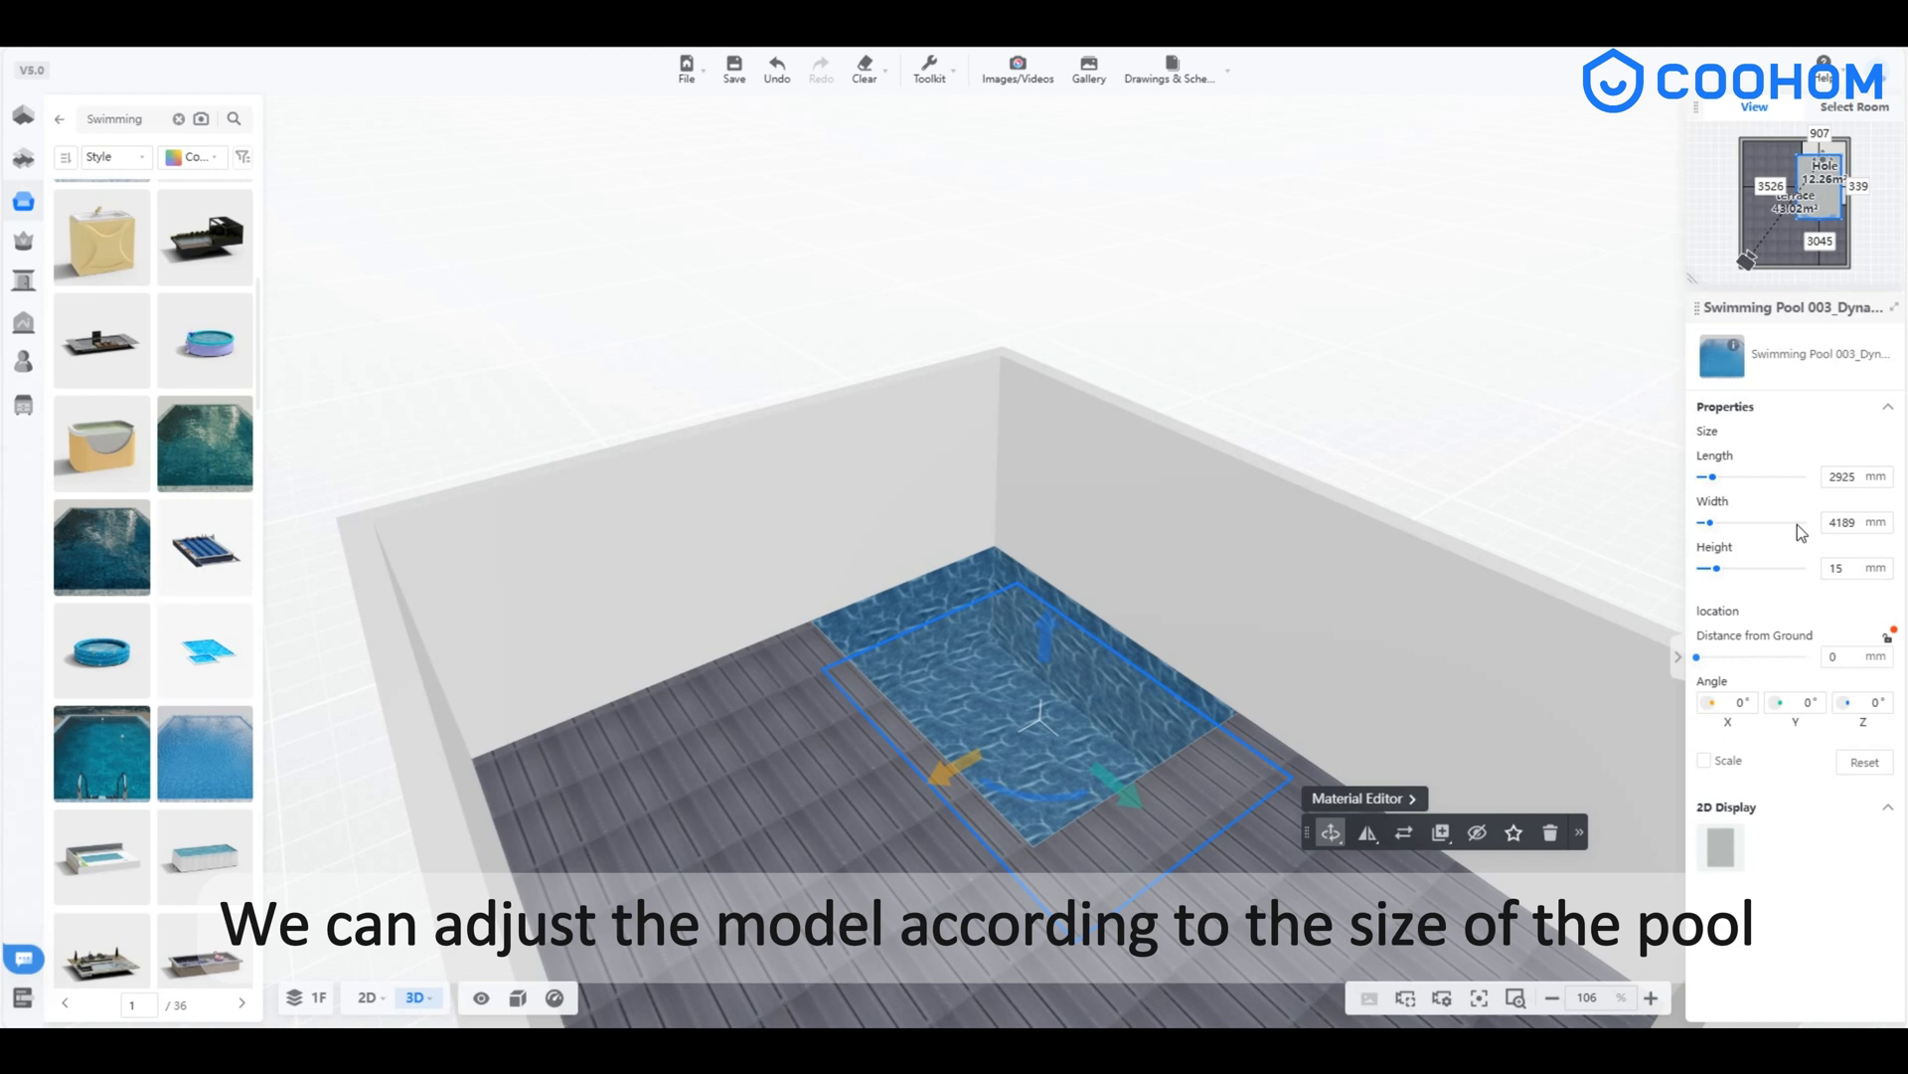
{"action": "left_click_drag", "start_coordinate": [1717, 568], "coordinate": [1806, 569]}
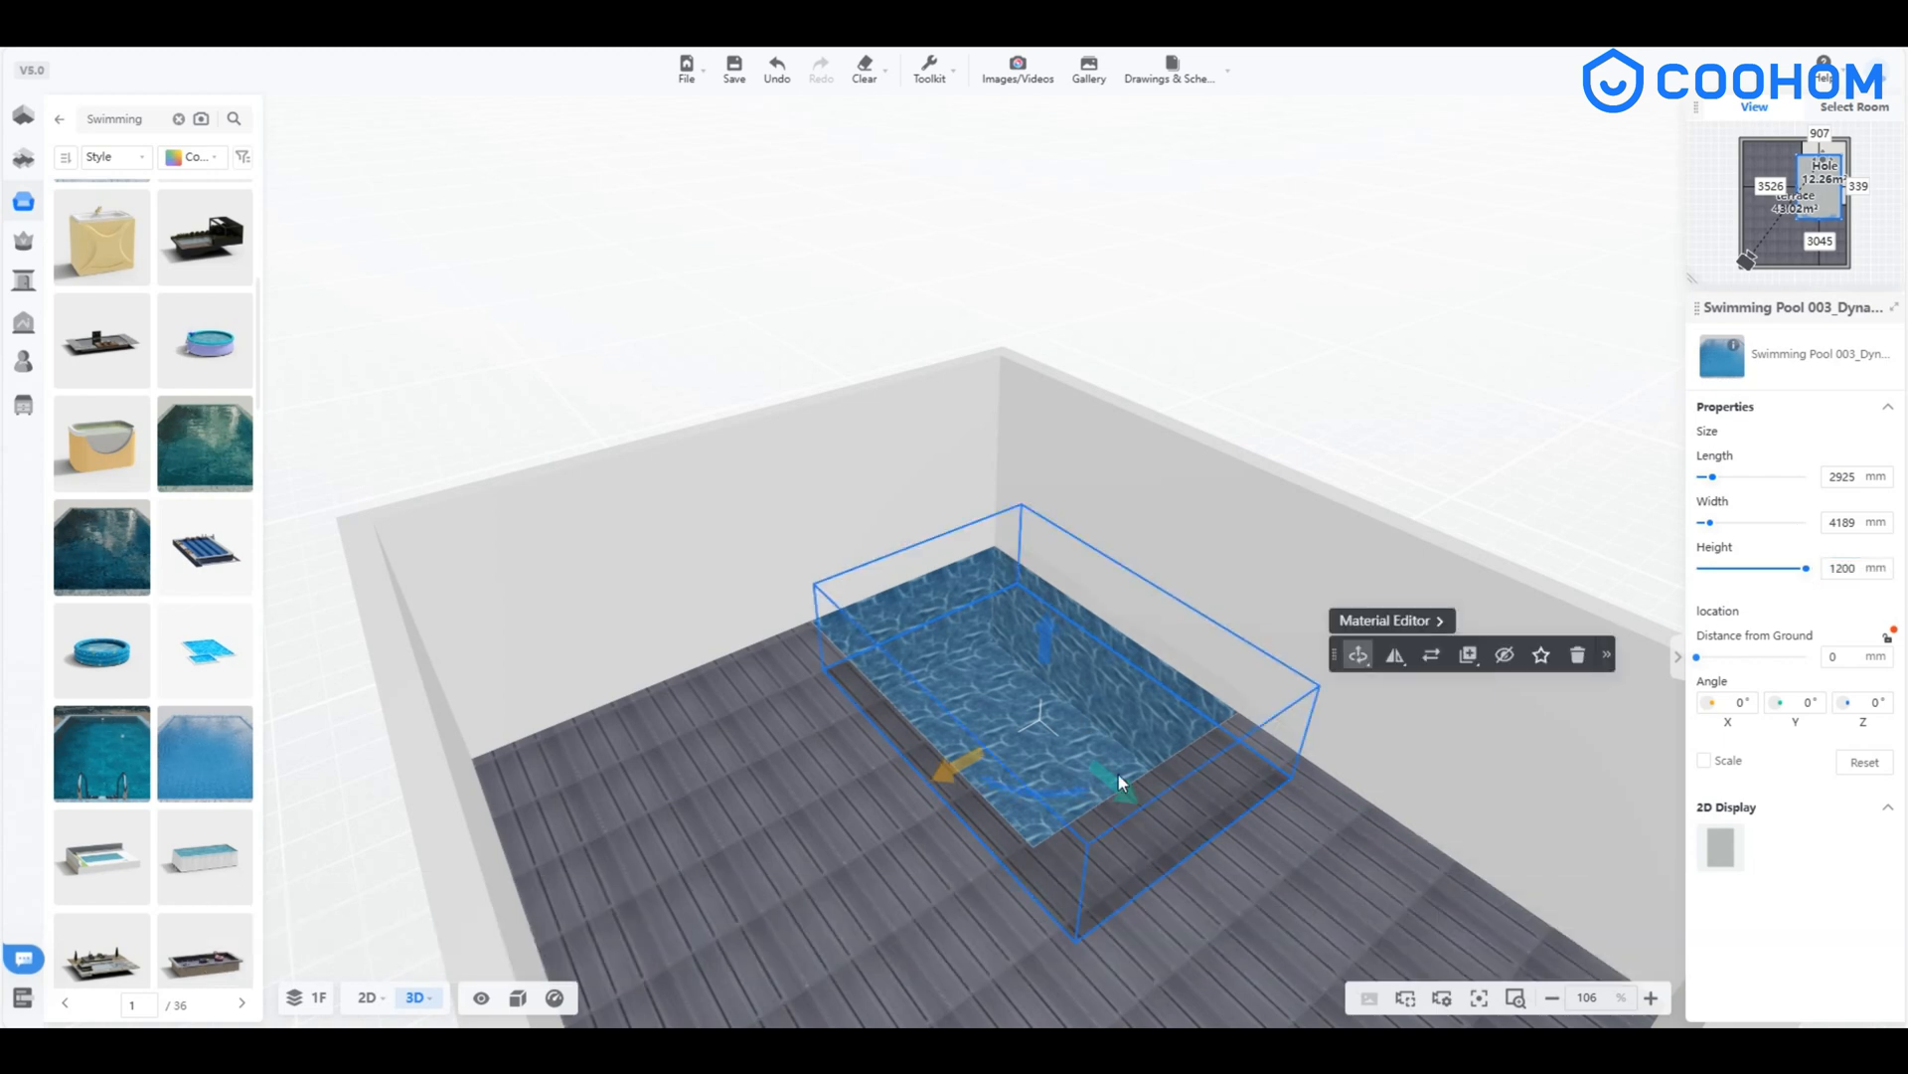